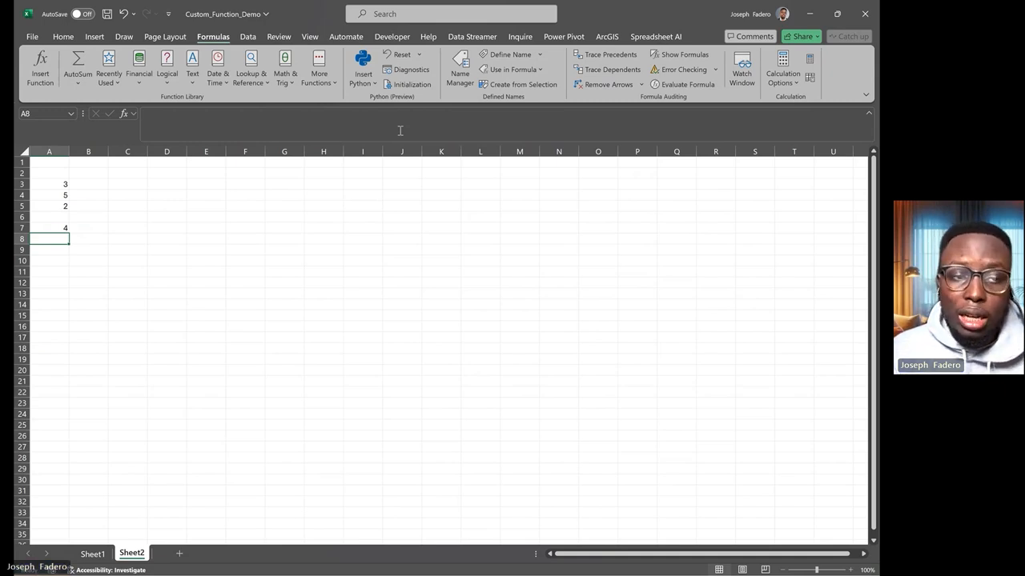
# - Begin a LAMBDA formula attempt (=Lamb) and abandon it
pyautogui.write('=')
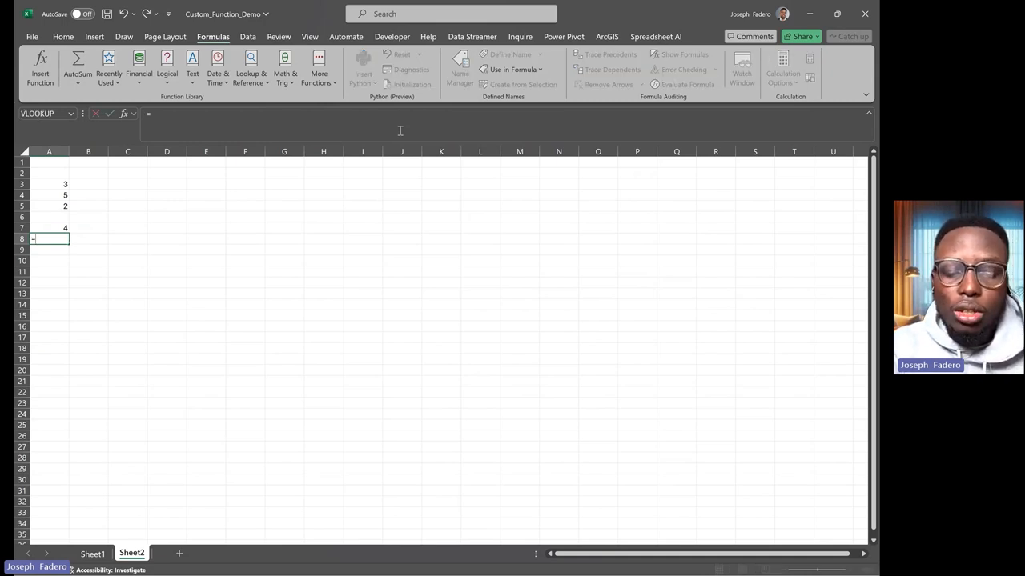
pyautogui.write('Lamb')
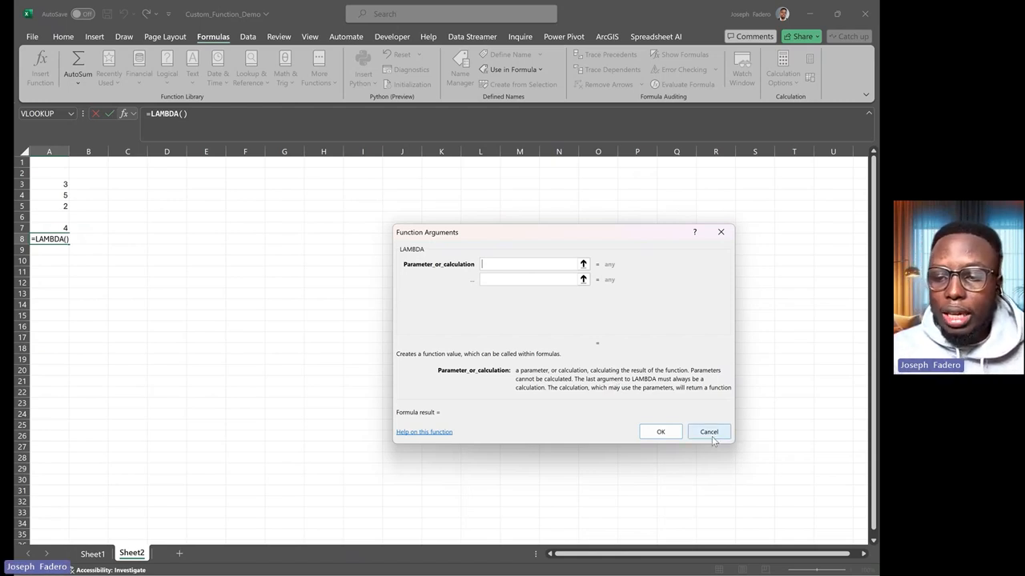
pyautogui.click(708, 433)
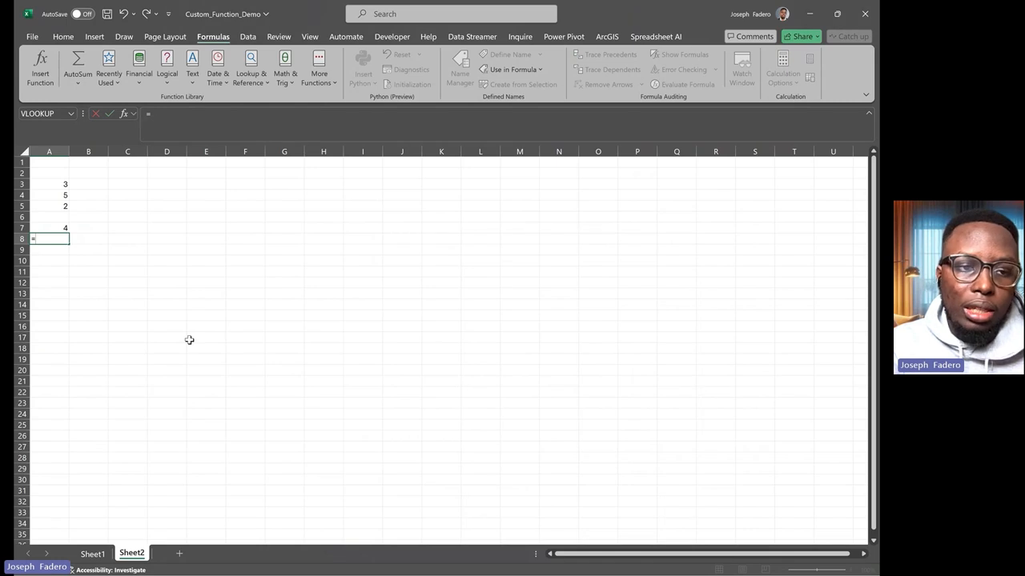
# - Enter =LAMBDA(FirstV,SecondV,ThirdV, in A8 to declare the three parameters
pyautogui.write('=LAMBDA(')
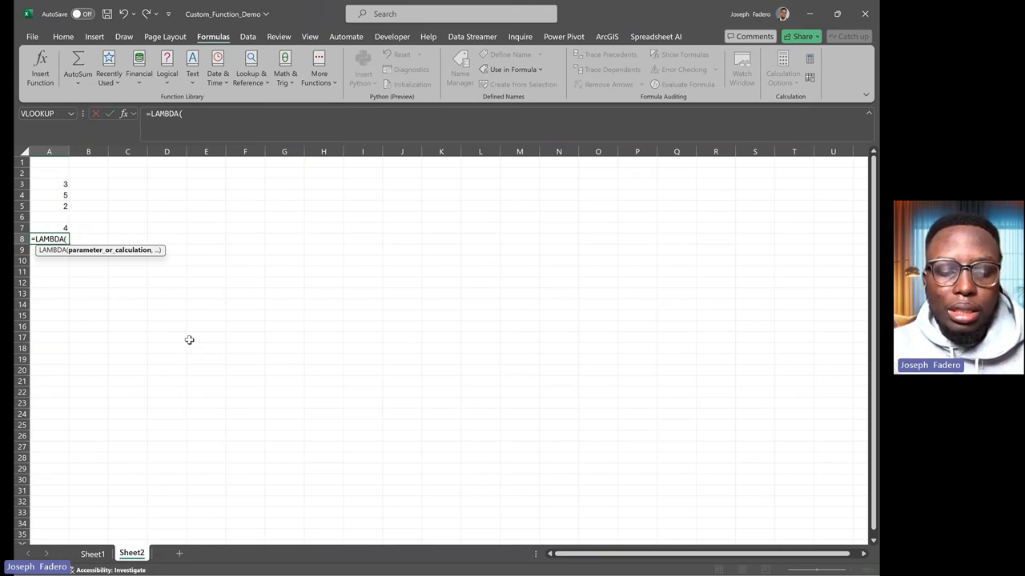
pyautogui.write('F')
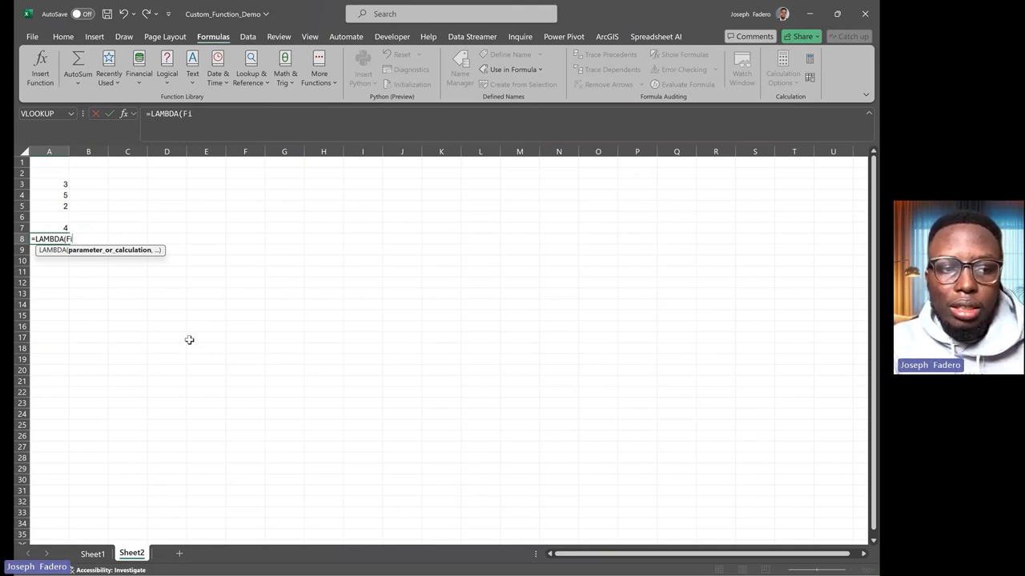
pyautogui.write('irstV')
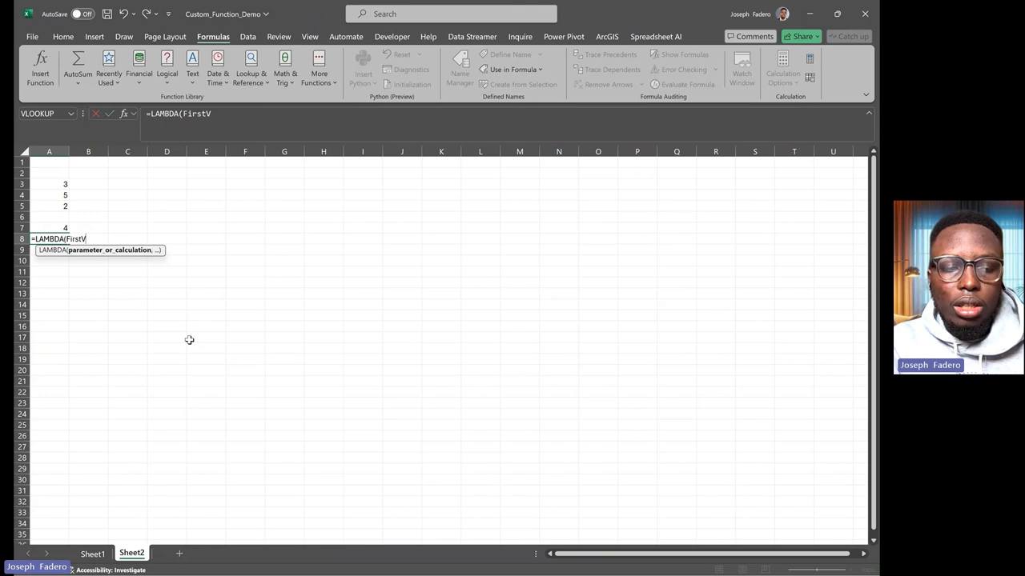
pyautogui.write(',')
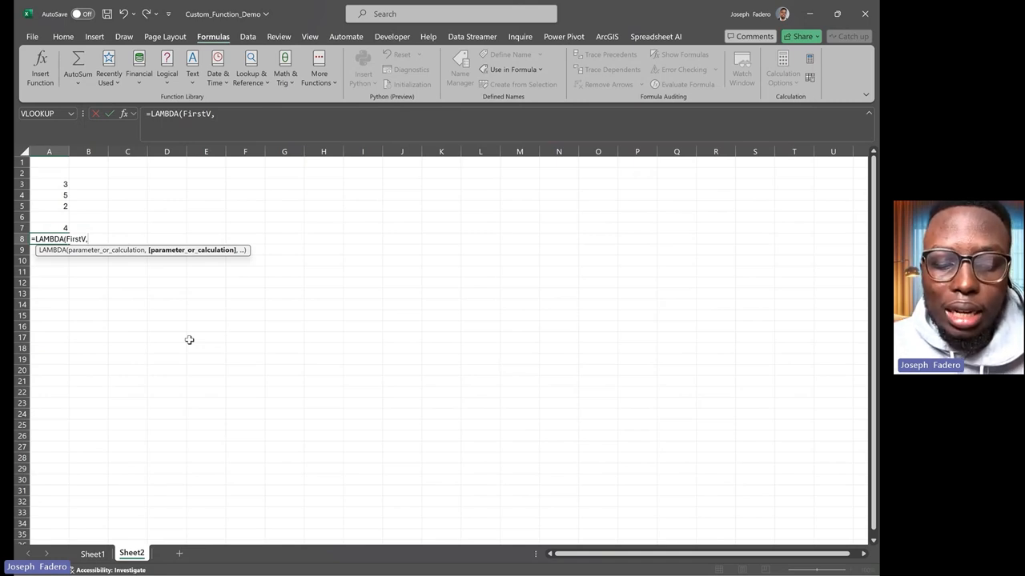
pyautogui.write('Sec')
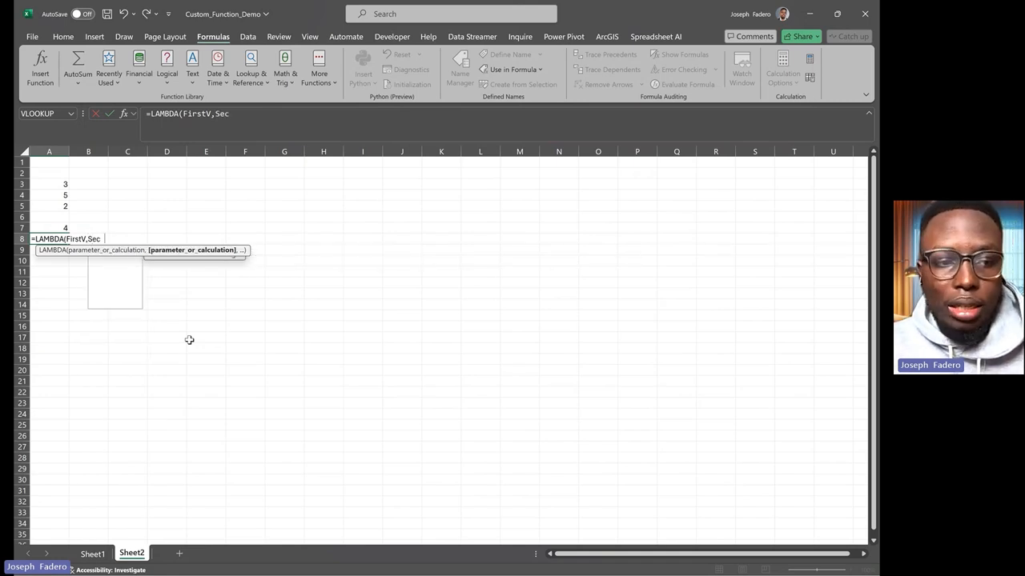
pyautogui.write('ond')
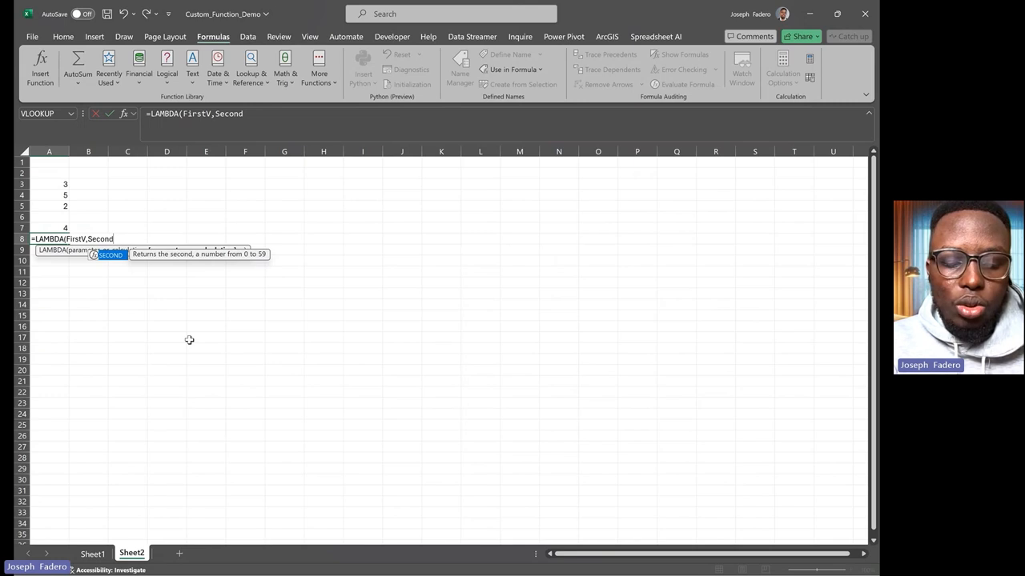
pyautogui.write('V')
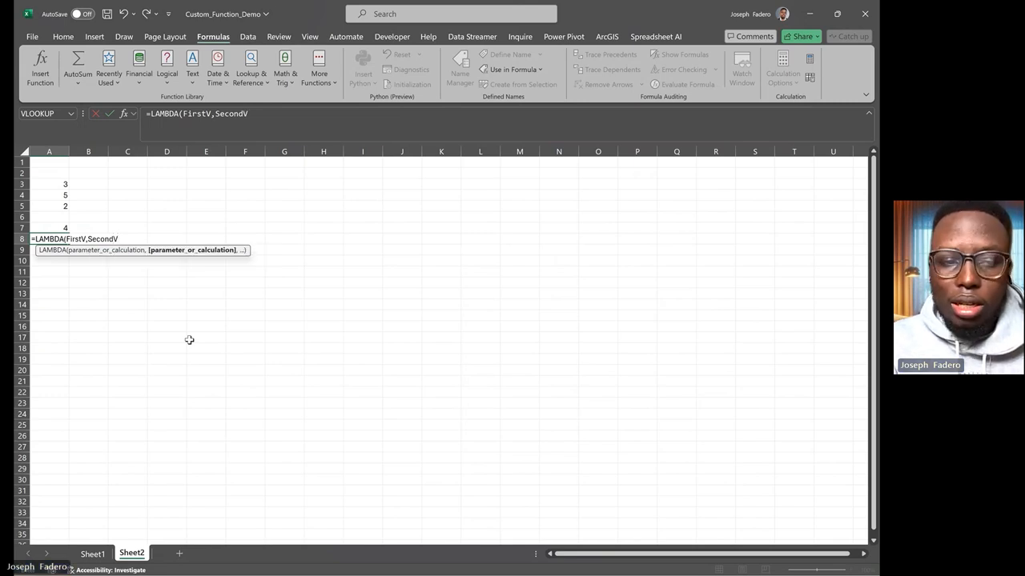
pyautogui.write(',')
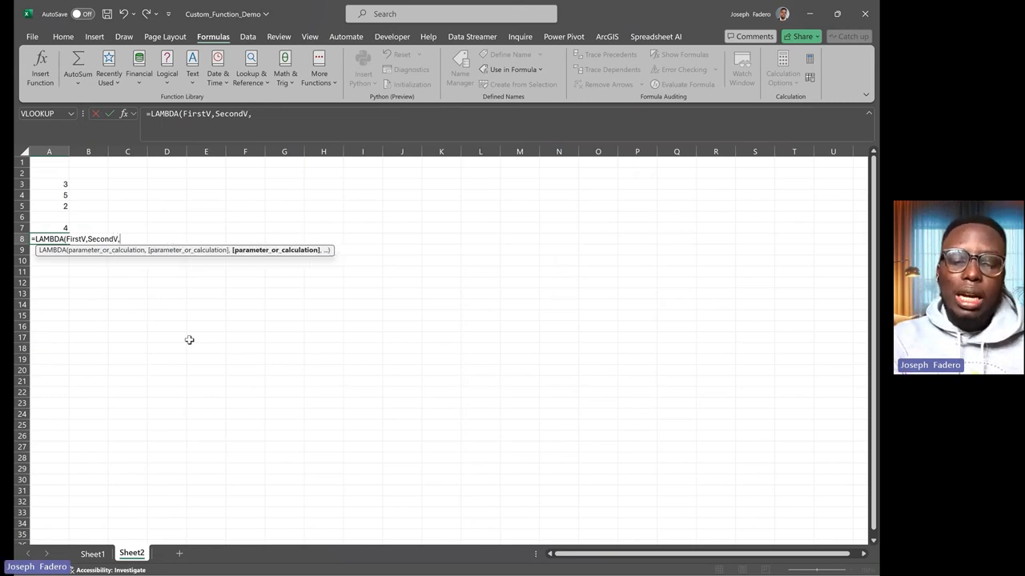
pyautogui.write('Third')
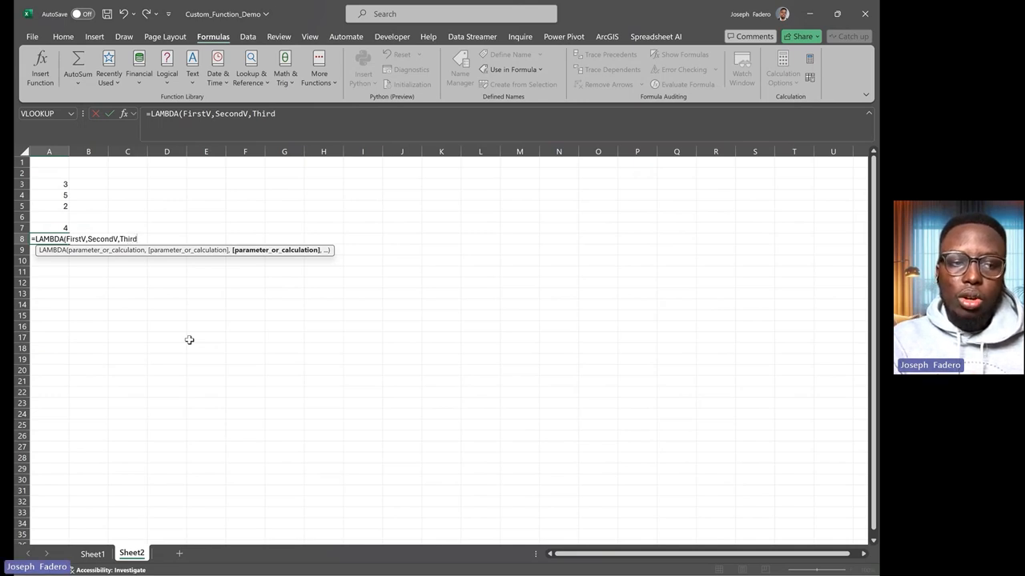
pyautogui.write('V')
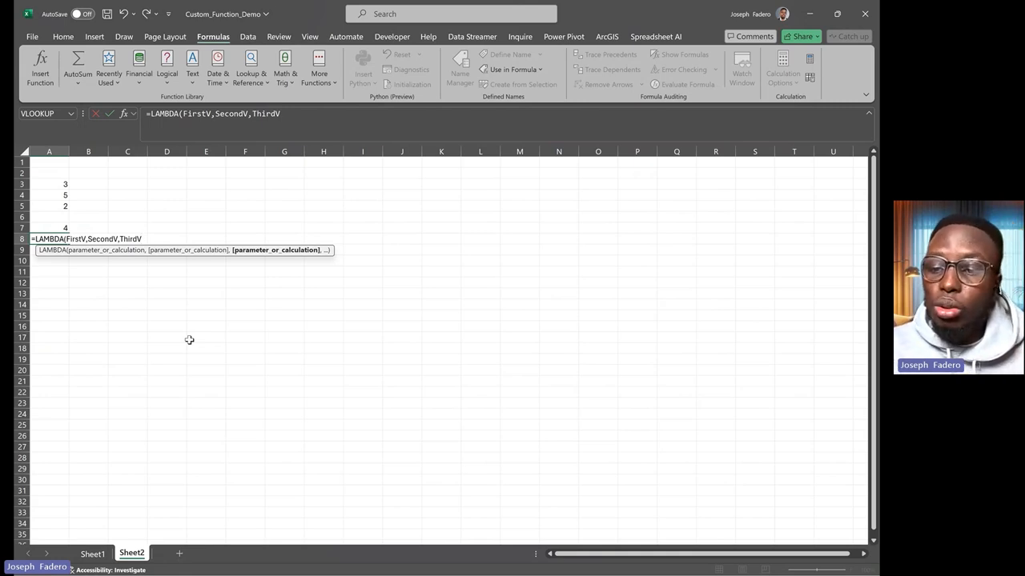
pyautogui.write(',')
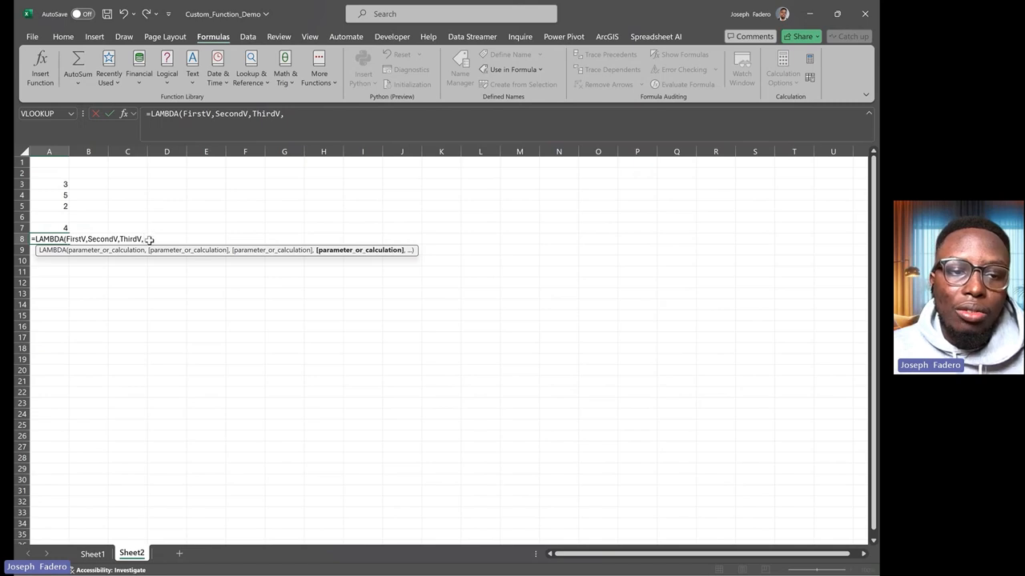
# - Complete the LAMBDA with LET assigning $A$3, $A$4, A5 and computing (FirstV+SecondV)/ThirdV, returning #CALC!
pyautogui.click(48, 227)
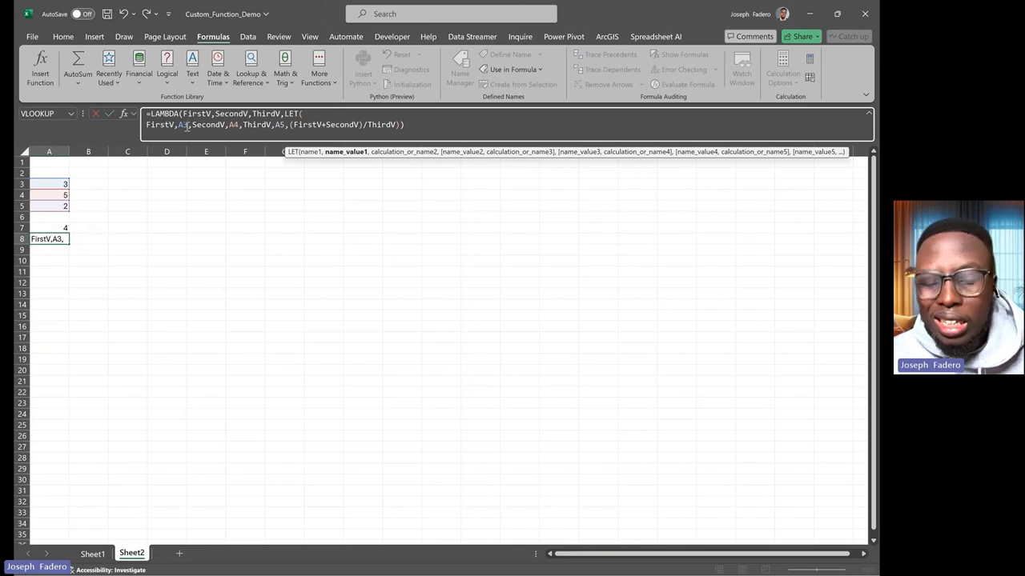
pyautogui.press('f4')
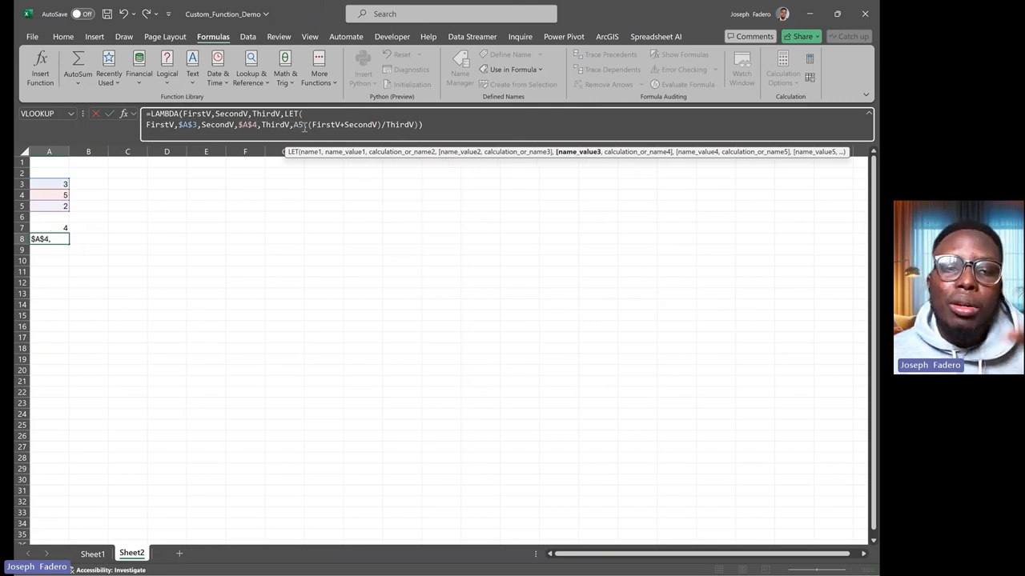
pyautogui.write('ThirdV,A5,(')
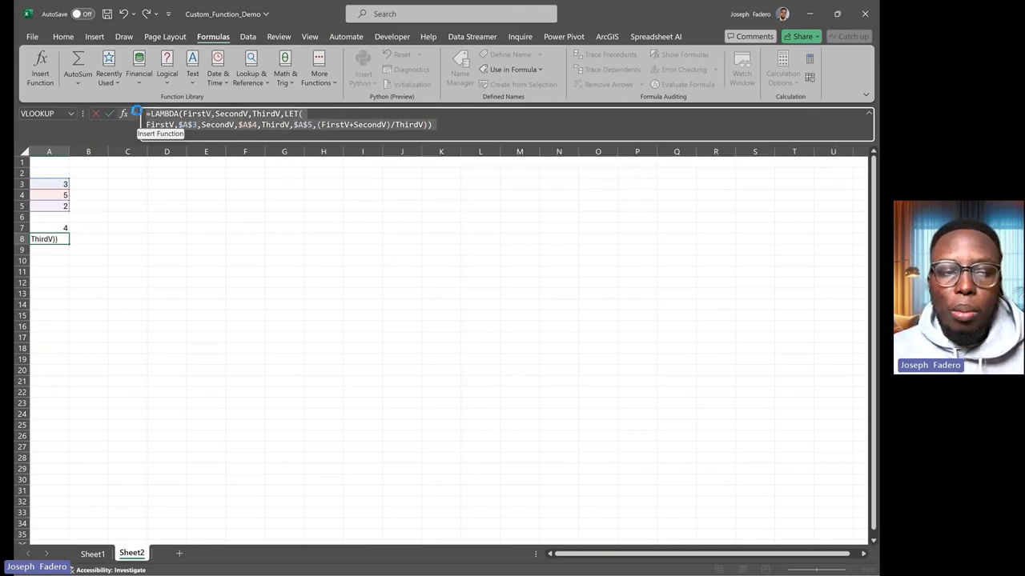
pyautogui.press('Enter')
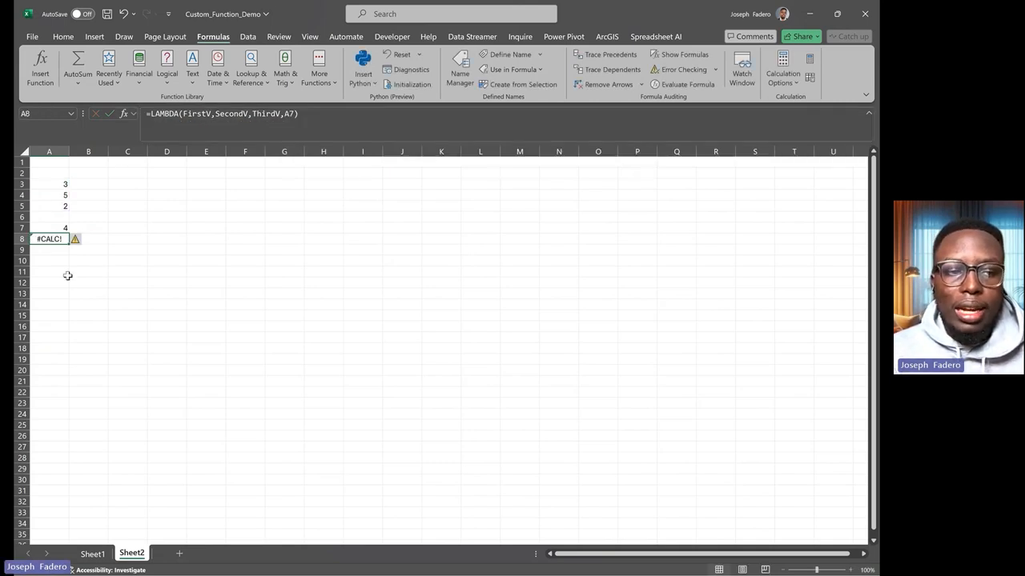
# - Select empty cell A10 and start defining a new workbook name from the Formulas ribbon
pyautogui.click(48, 259)
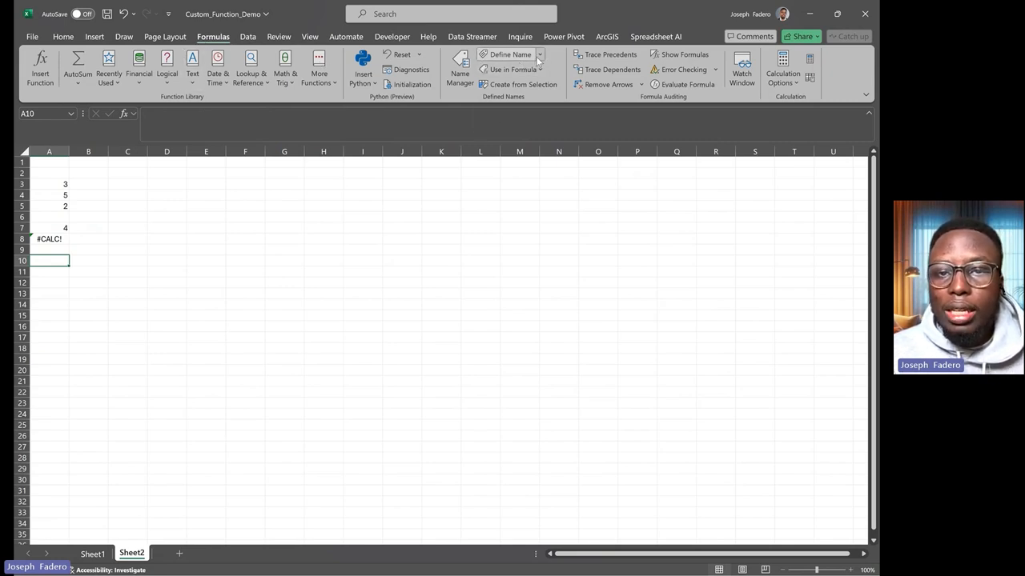
pyautogui.click(509, 55)
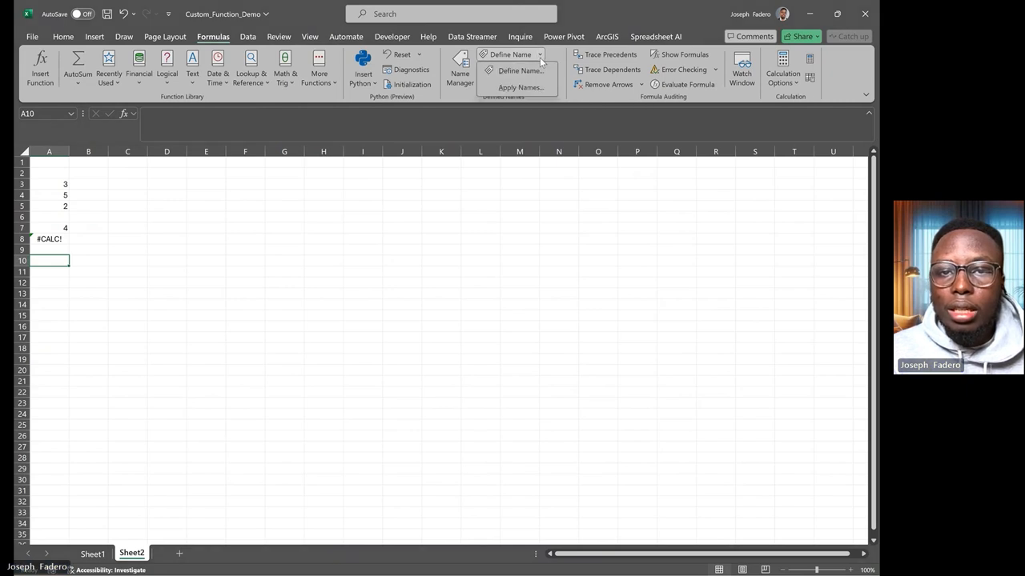
pyautogui.click(519, 71)
pyautogui.write('Test_Div')
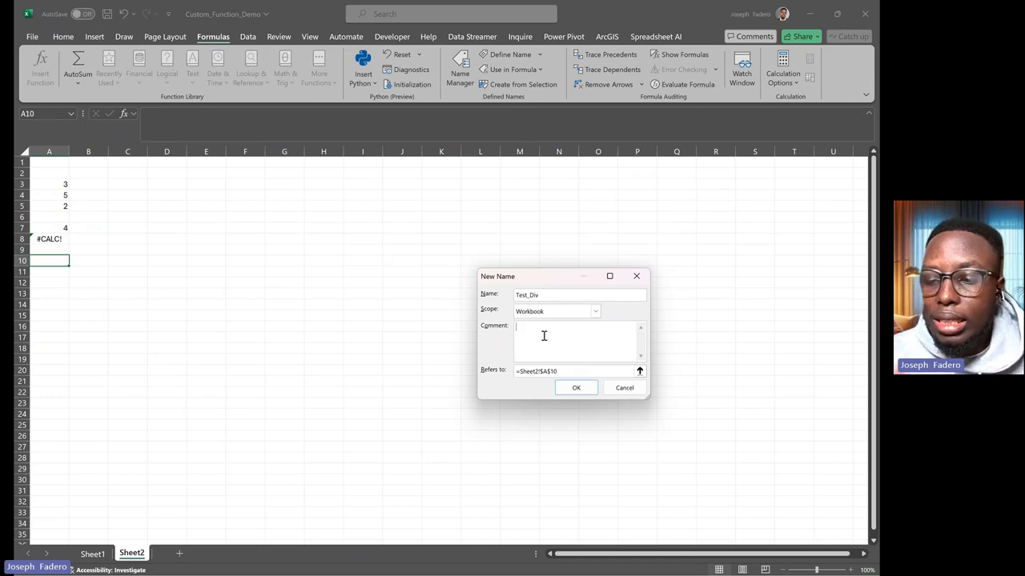
# - Save the name Test_Div referring to the LAMBDA, commented 'Adding two numbers and dividing the last number'
pyautogui.write('a')
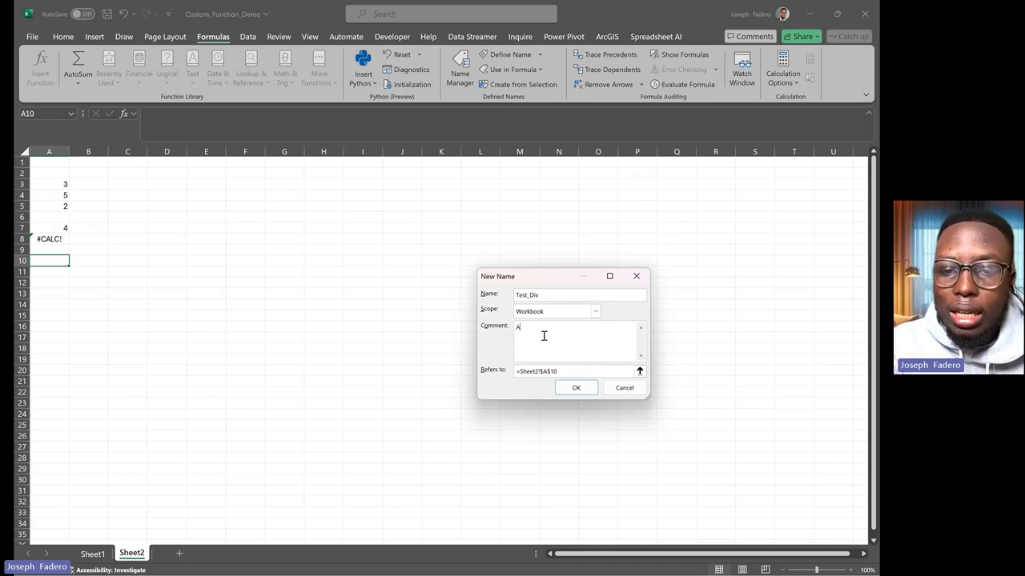
pyautogui.write('Adding two numbers and dividing the last number')
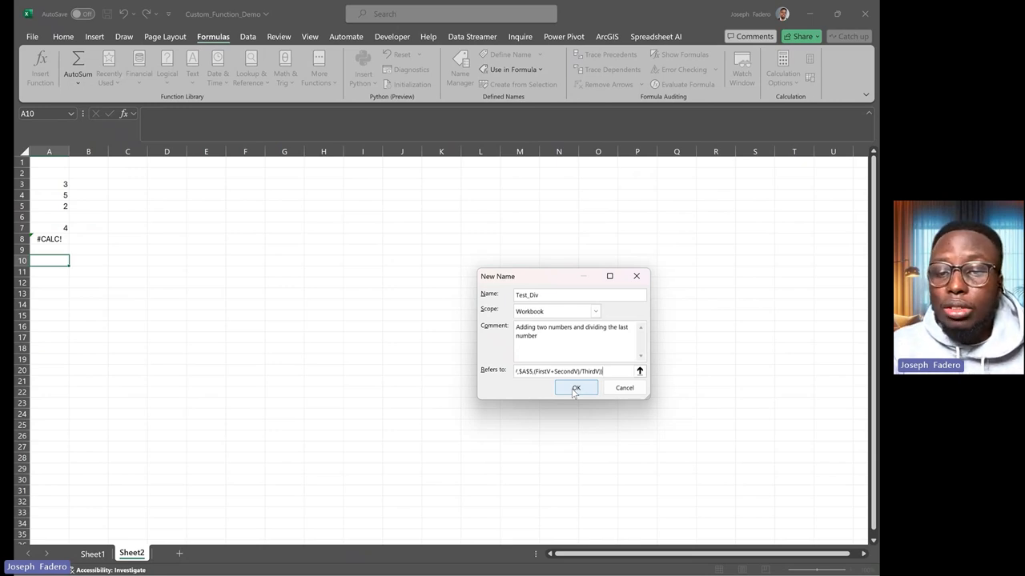
pyautogui.click(577, 387)
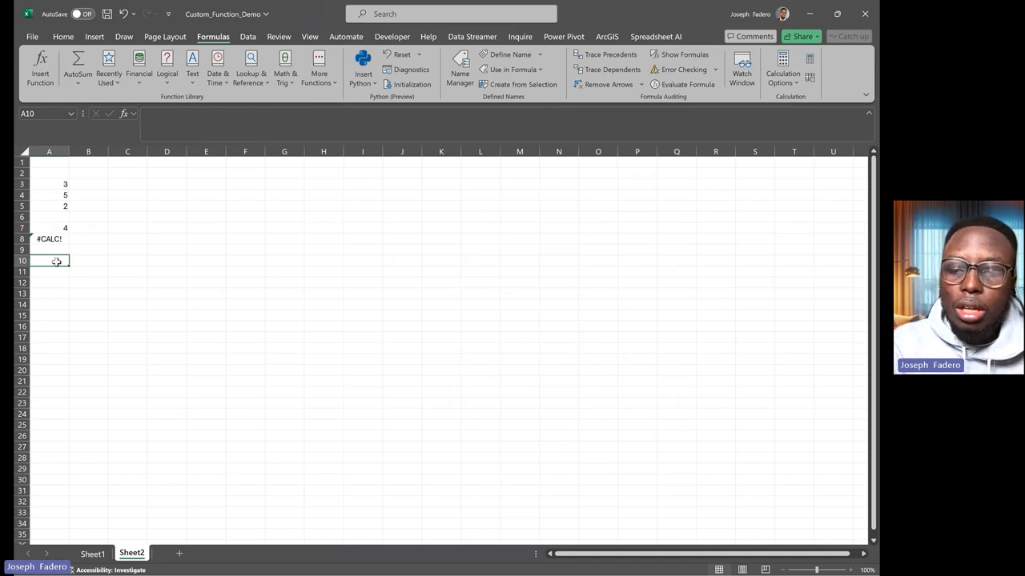
# - Start =Test_Div( in A10 with A3 and A4 as its first two arguments
pyautogui.write('=T')
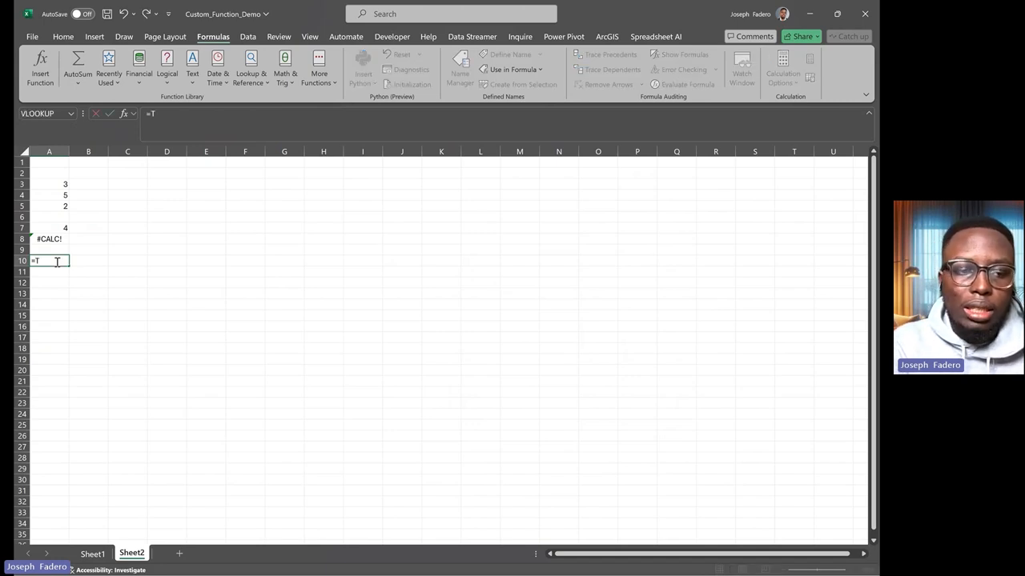
pyautogui.write('est_Div(')
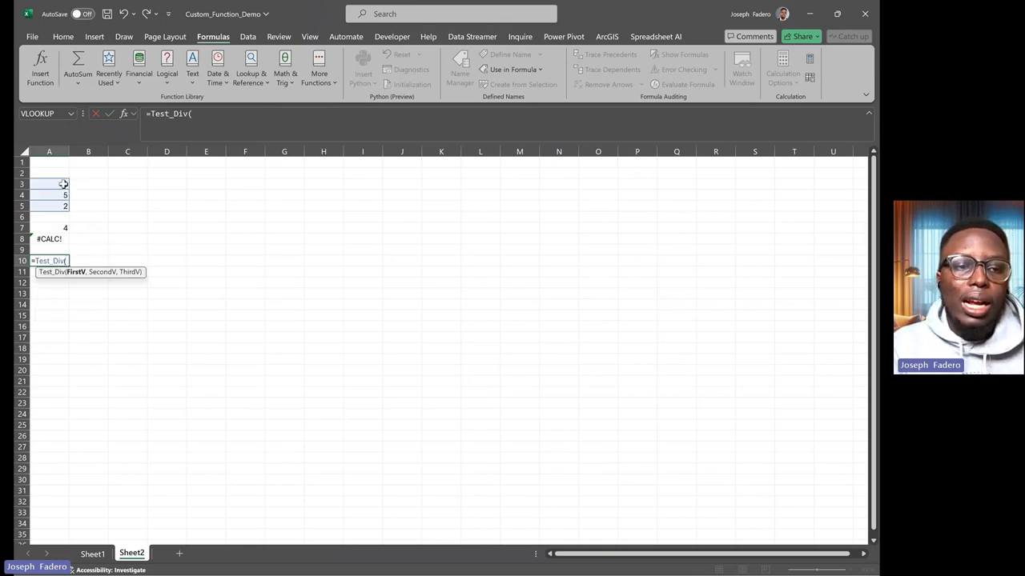
pyautogui.click(48, 185)
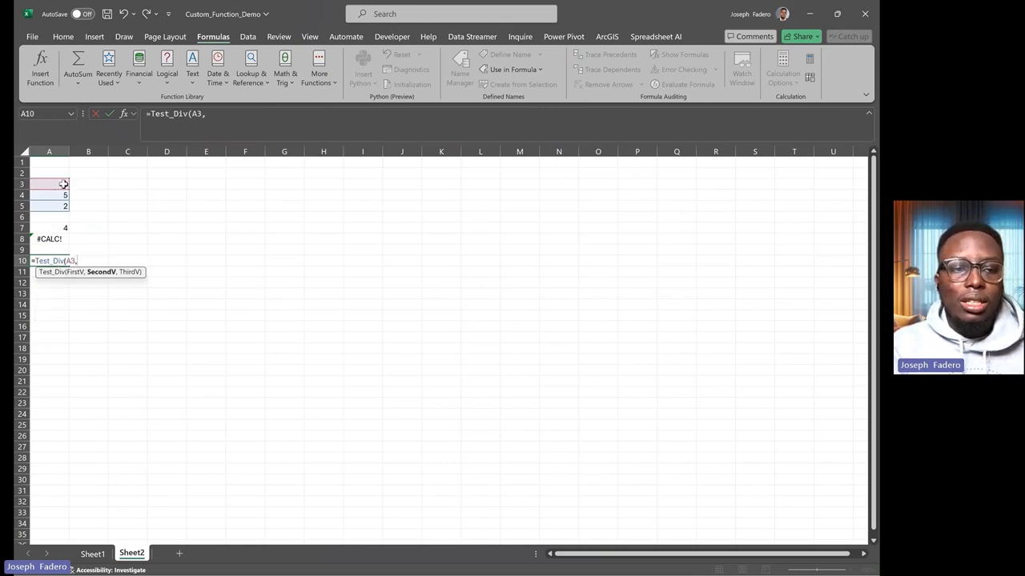
pyautogui.click(49, 195)
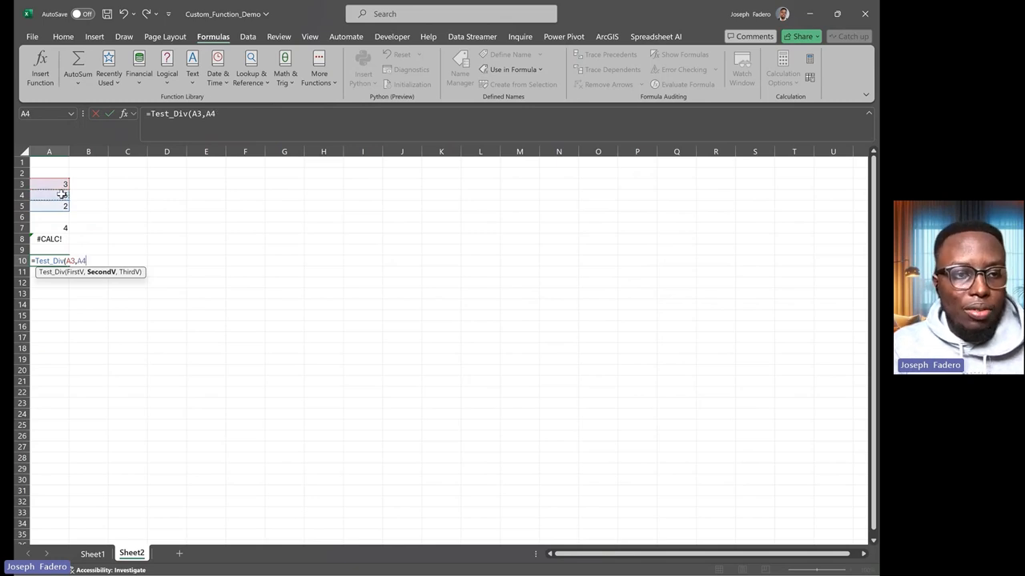